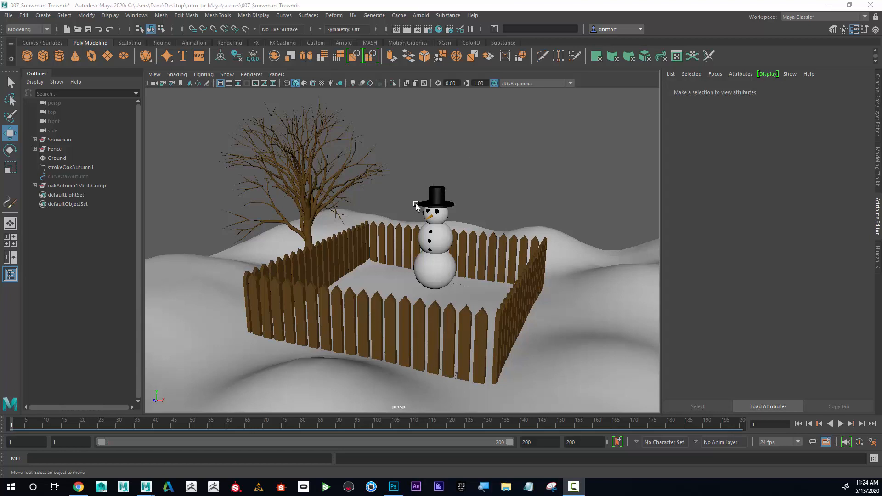
- Group the oak tree's stroke and mesh objects together (Ctrl+G) as one Tree item
left_click_drag(416, 225, 430, 197)
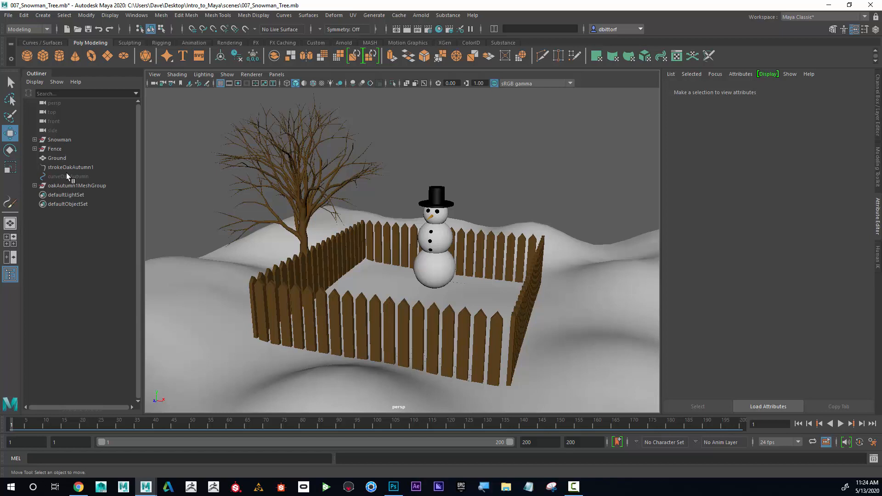
left_click(71, 167)
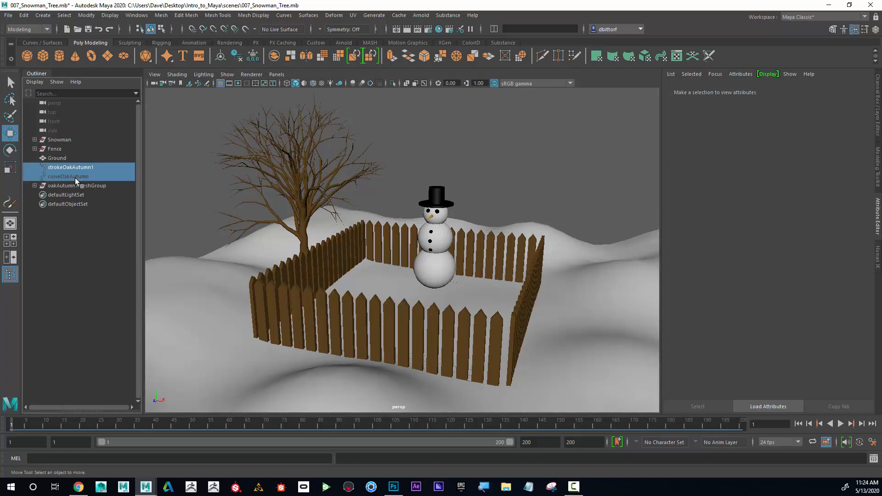
left_click(77, 185)
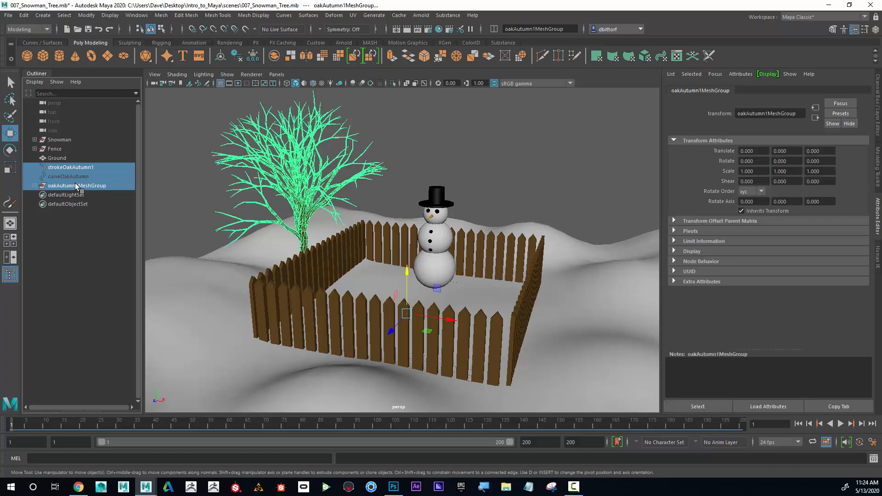
key("ctrl+g")
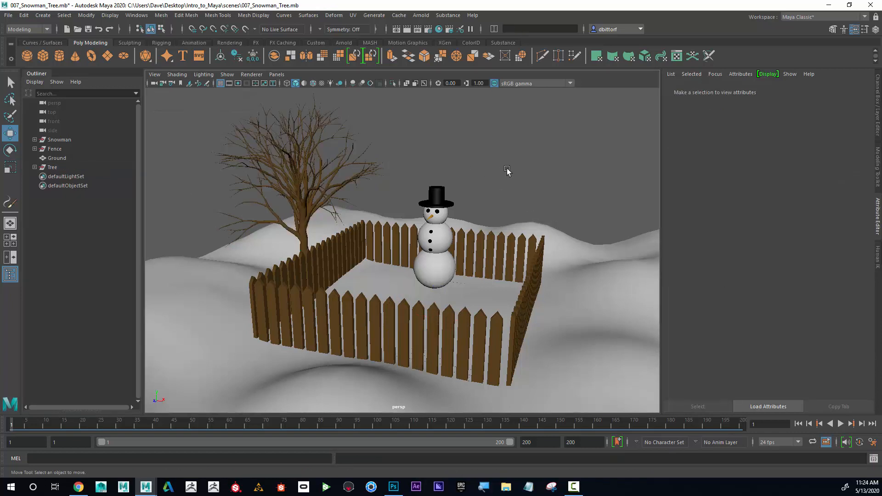
mouse_move(333, 206)
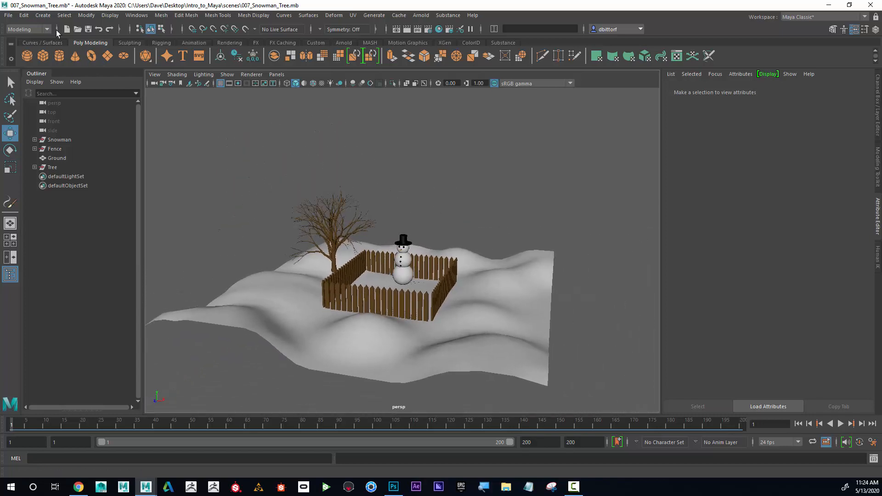
- Create a polygon plane pPlane1 via Create > Polygon Primitives > Plane
left_click(24, 16)
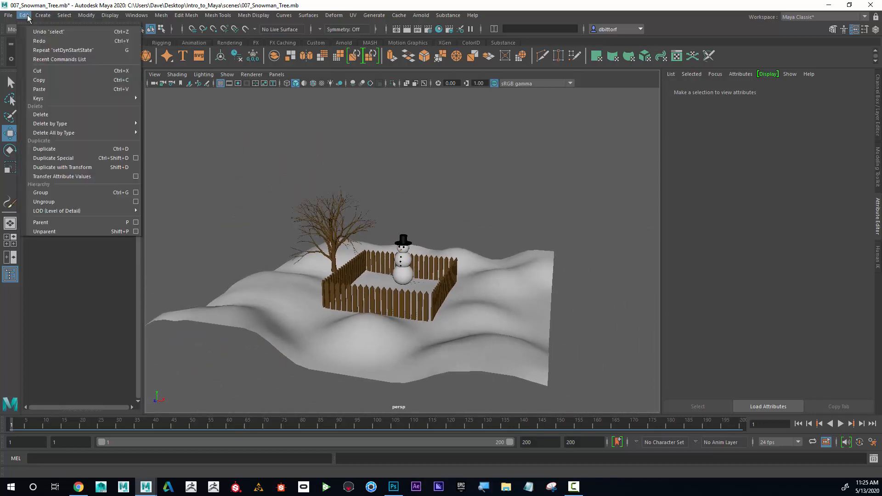
left_click(42, 16)
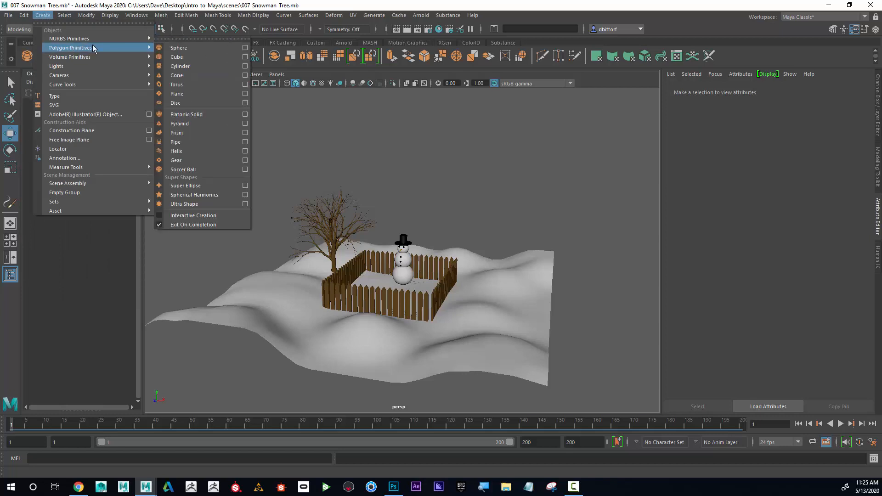
left_click(176, 94)
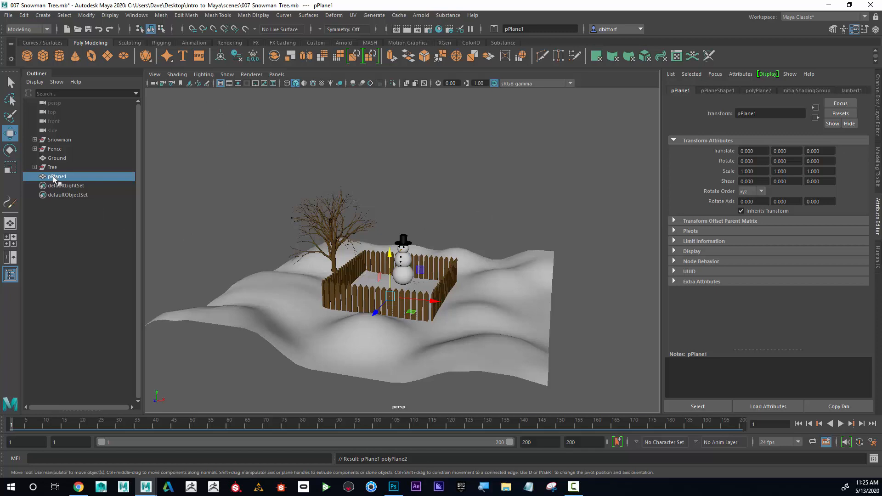
- Scale pPlane1 to about 91 so it extends well beyond the landscape
left_click(10, 167)
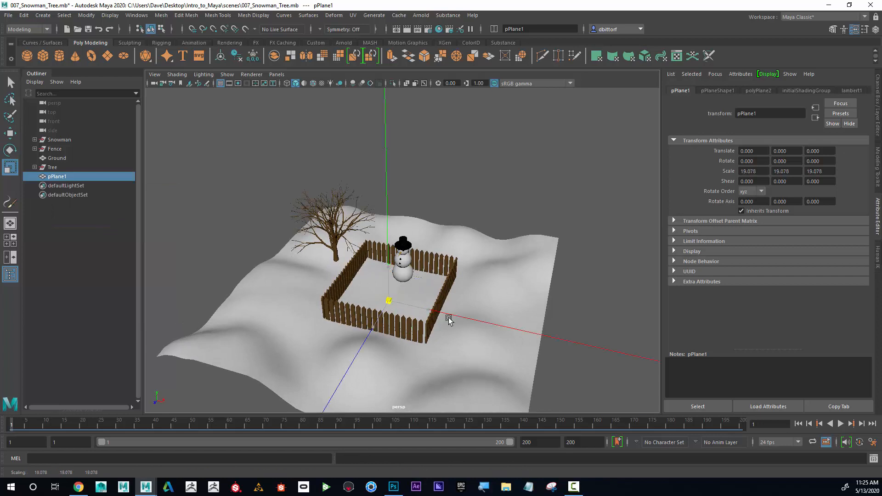
left_click_drag(450, 321, 641, 373)
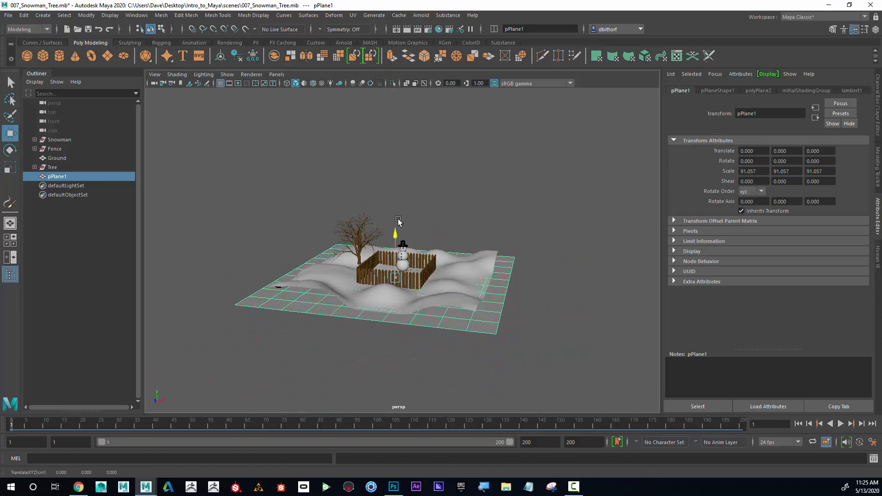
left_click_drag(395, 230, 395, 109)
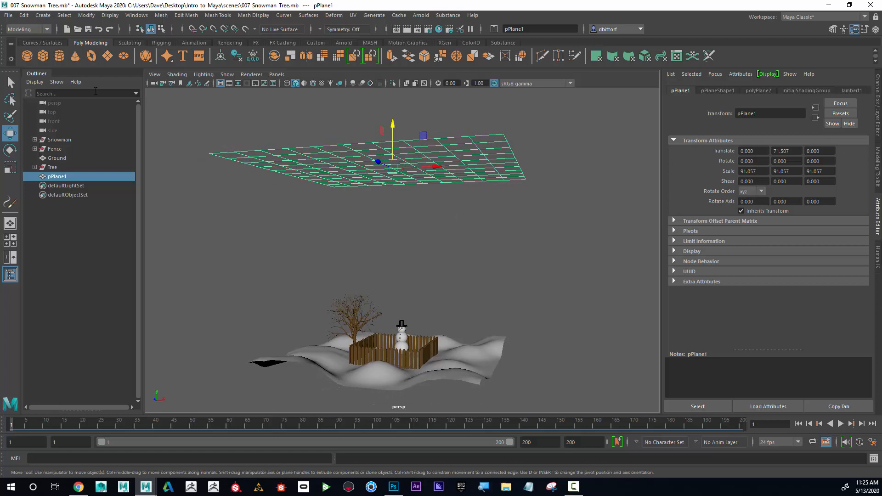
- Switch to the FX menu set and make the plane emit nParticles via Emit from Object
left_click(25, 29)
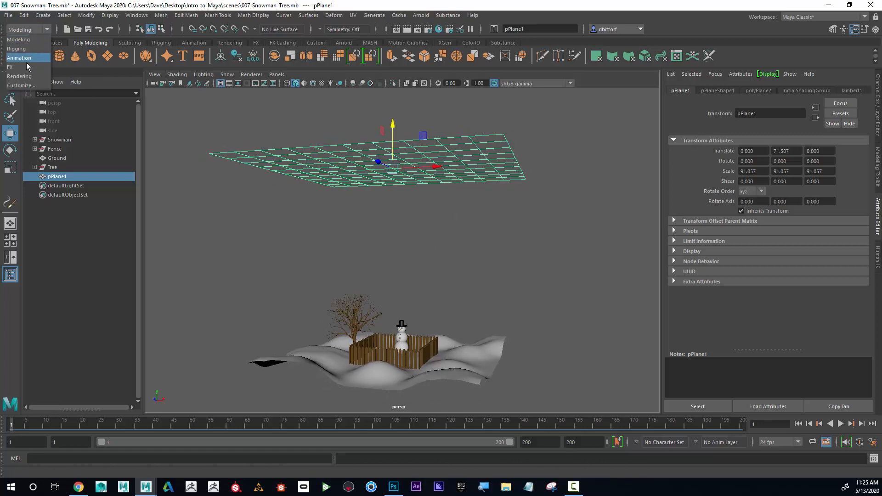
left_click(9, 66)
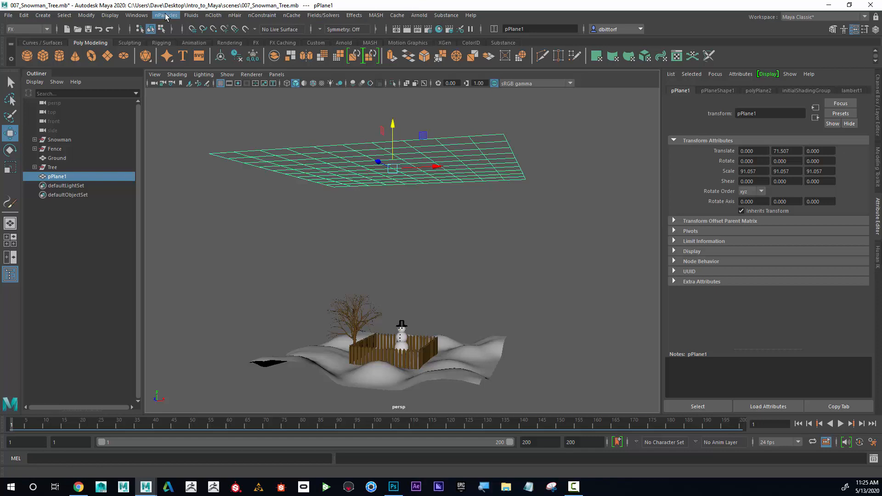
left_click(165, 15)
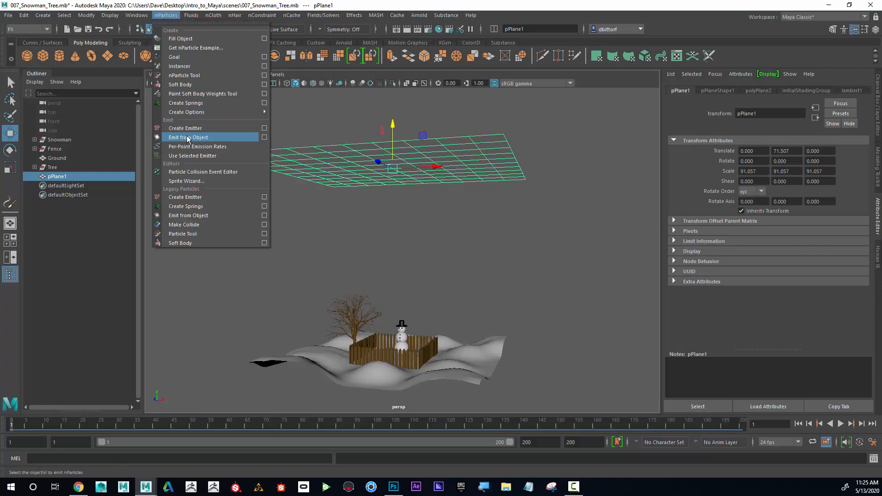
left_click(188, 137)
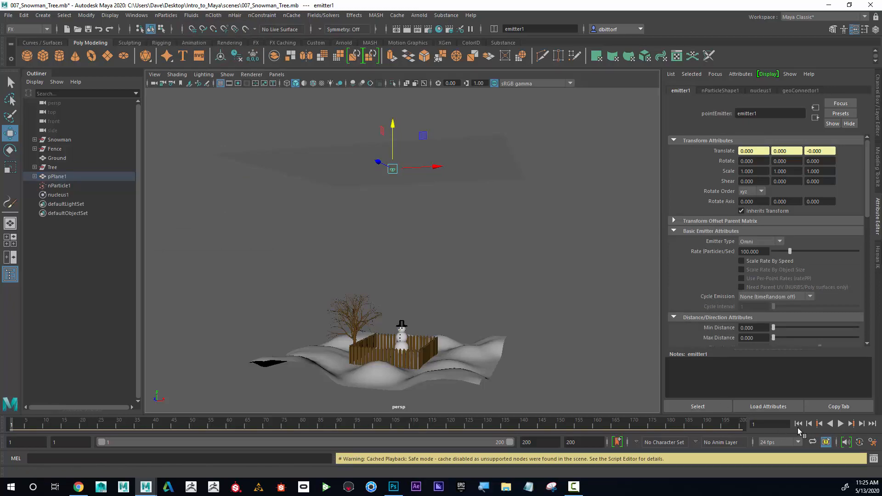
left_click(839, 424)
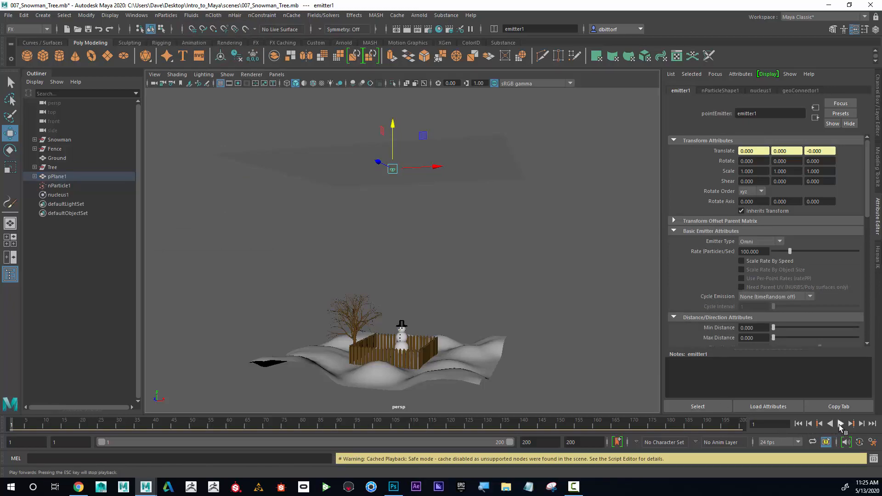
left_click(838, 424)
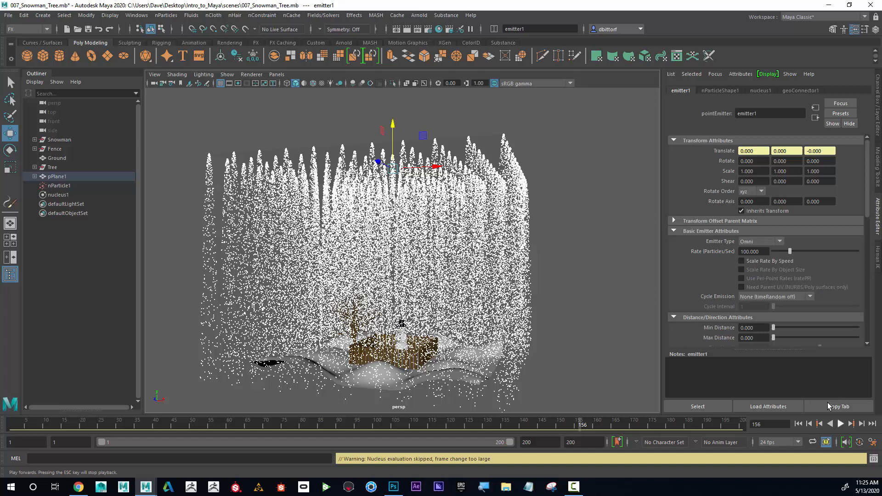
left_click(798, 423)
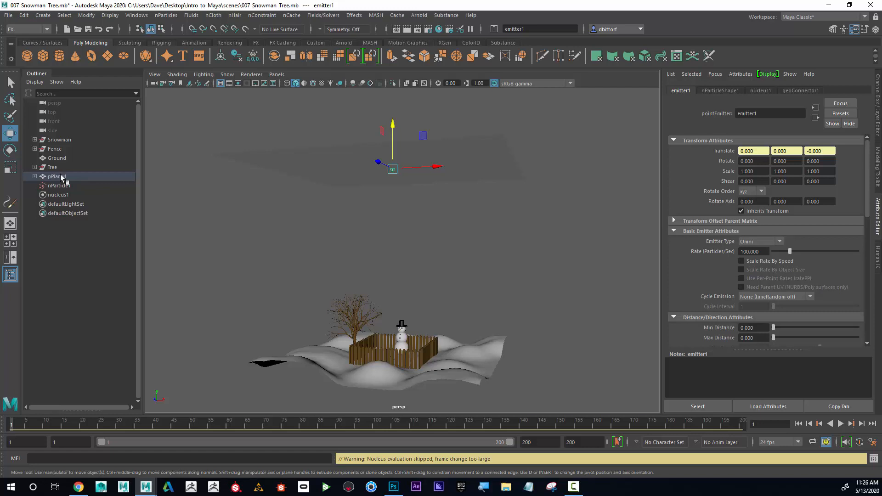
mouse_move(56, 177)
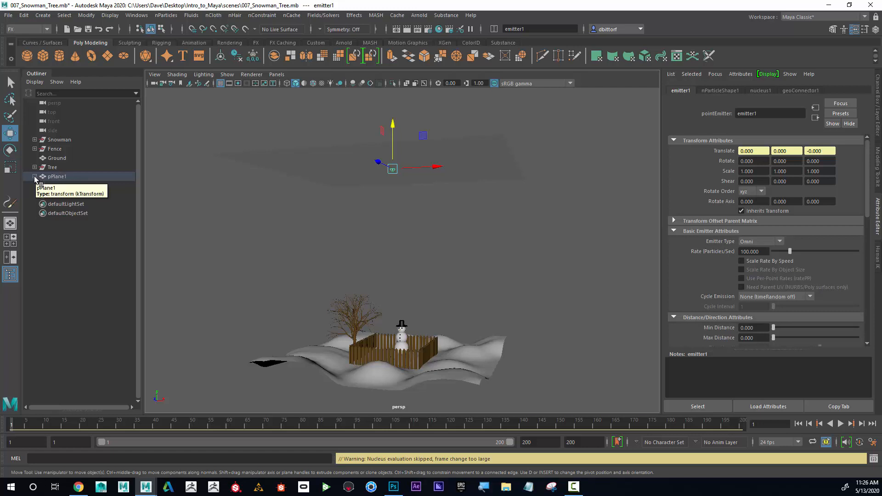
- Expand pPlane1 to reveal emitter1 beneath it and inspect emitter1 and nParticle1
left_click(34, 177)
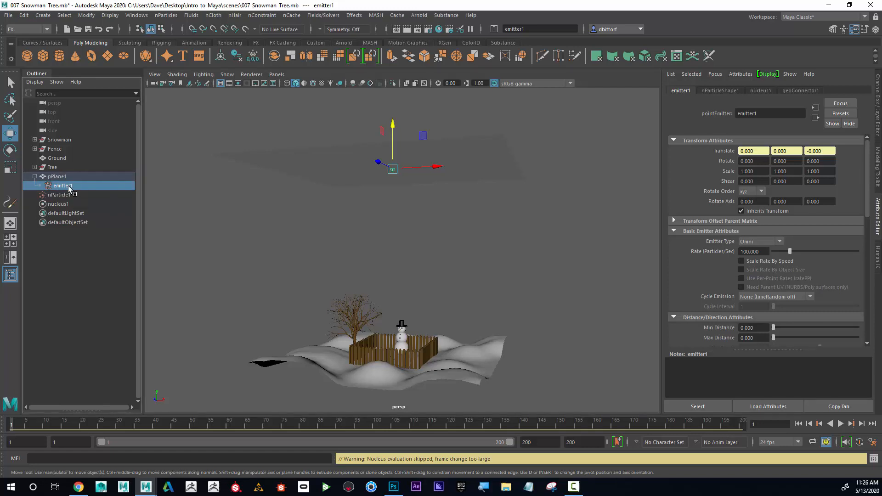
mouse_move(62, 186)
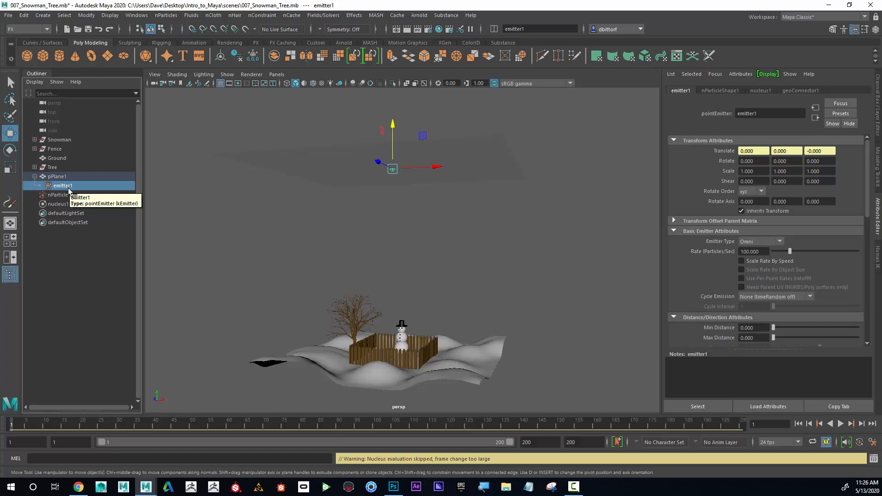
left_click(59, 194)
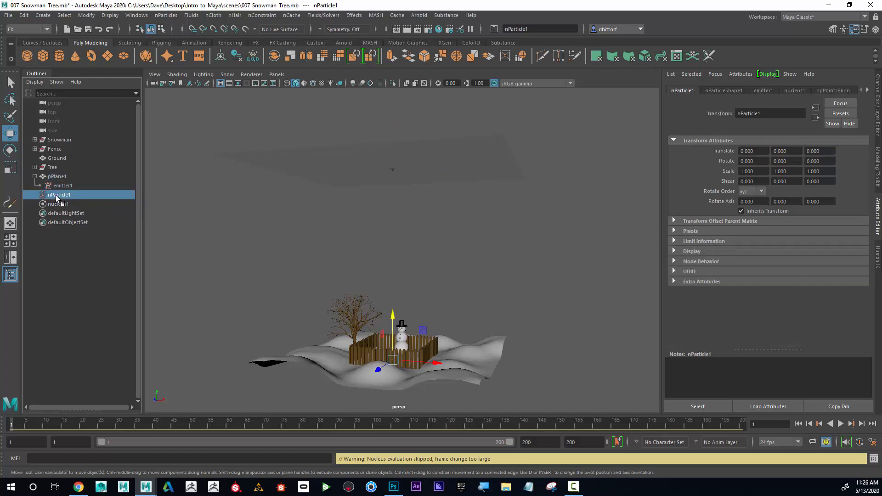
left_click(62, 185)
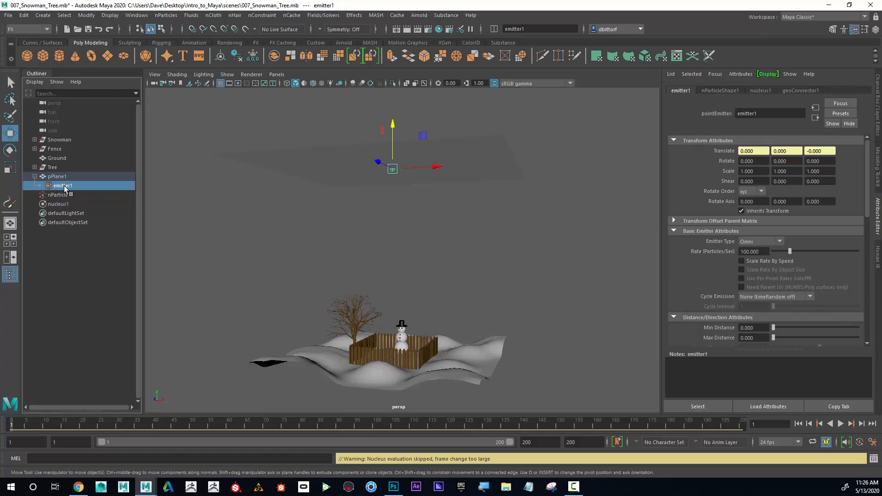
mouse_move(72, 189)
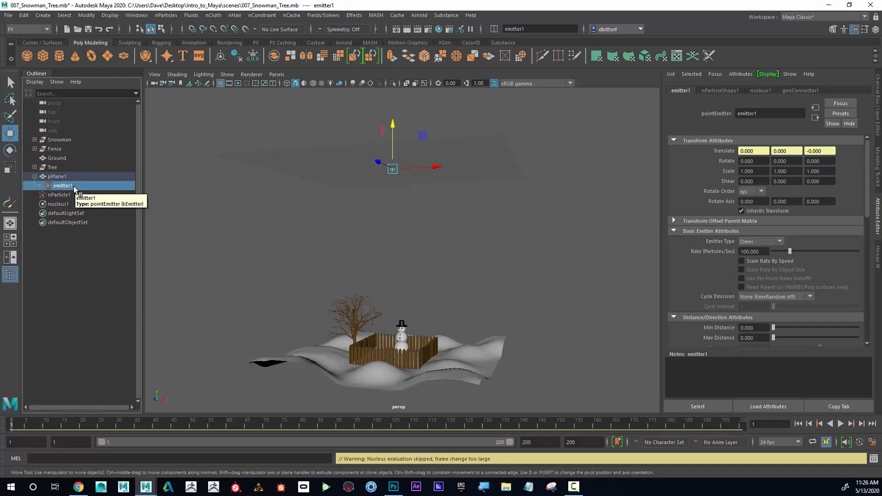
mouse_move(76, 191)
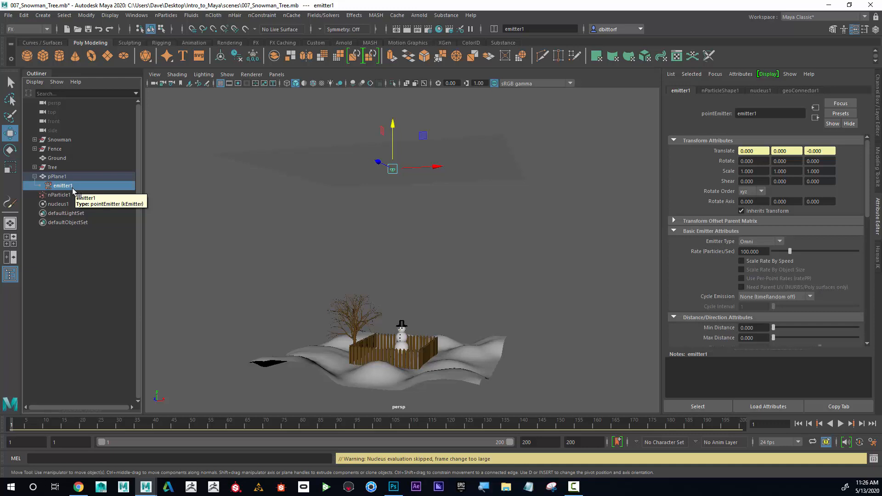
mouse_move(65, 197)
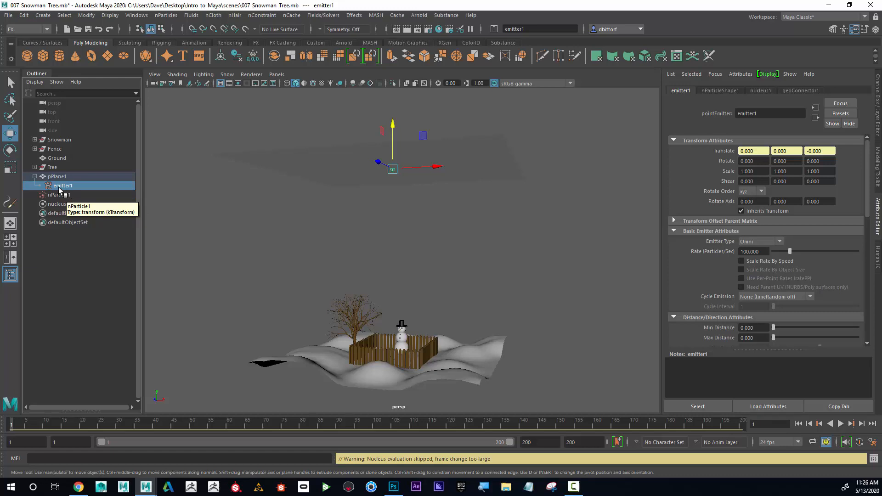
mouse_move(205, 194)
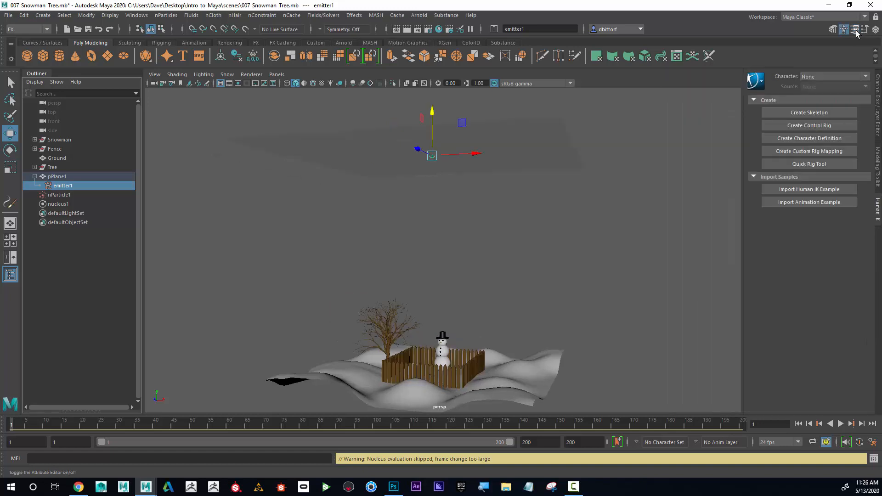
- Set emitter1's Emitter Type from Omni to Surface, play to test, then return to frame 1
left_click(865, 30)
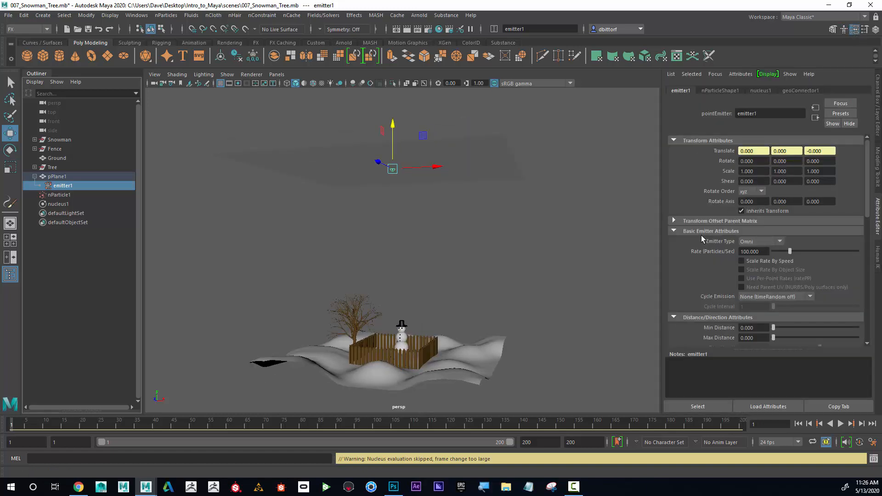
mouse_move(731, 246)
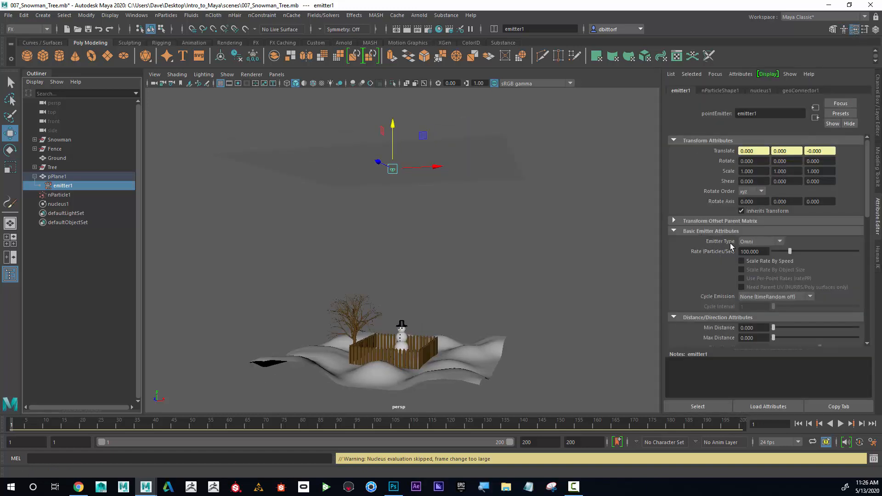
left_click(781, 242)
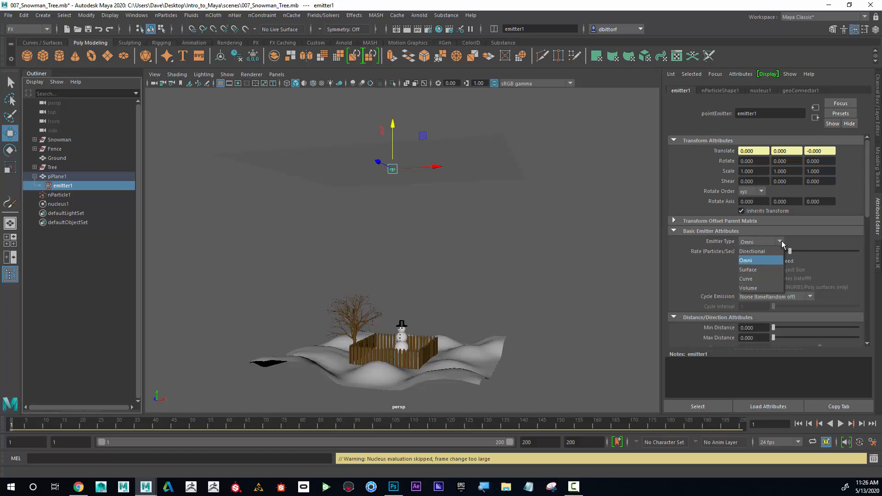
left_click(748, 270)
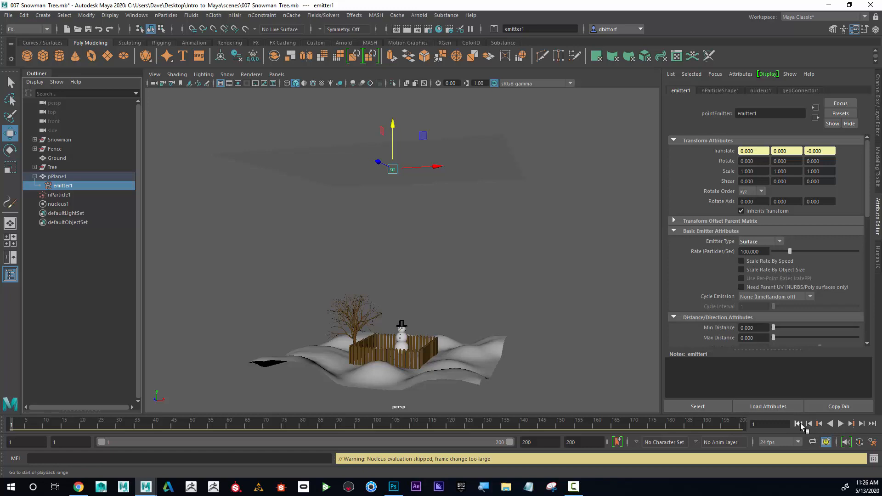
left_click(840, 423)
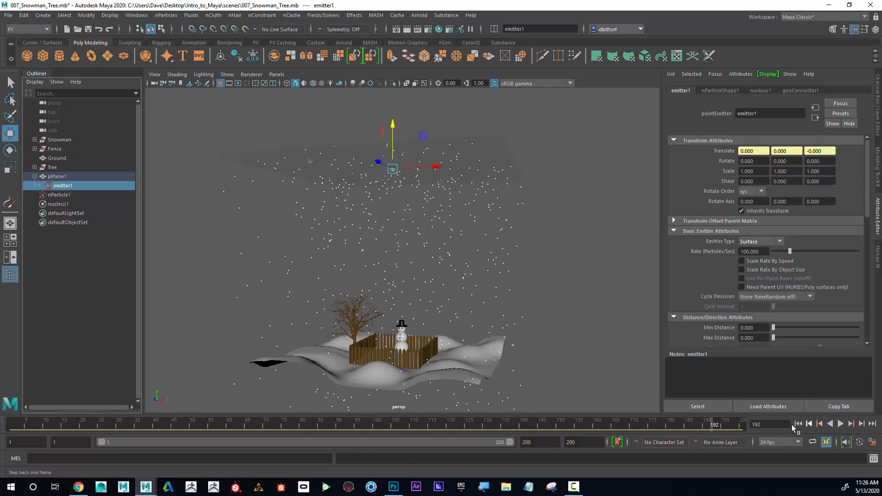
left_click(797, 423)
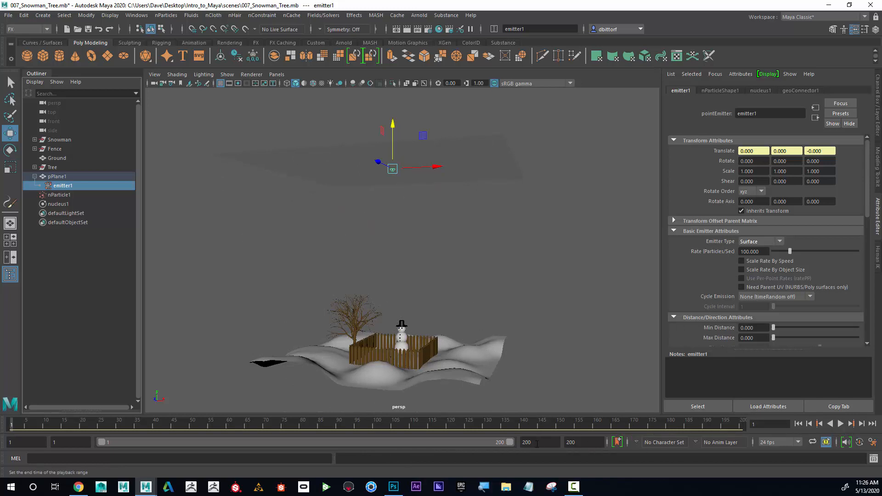
- Set the animation end time to 200 and play to watch the snow fall, stopping partway
left_click(539, 442)
type("120")
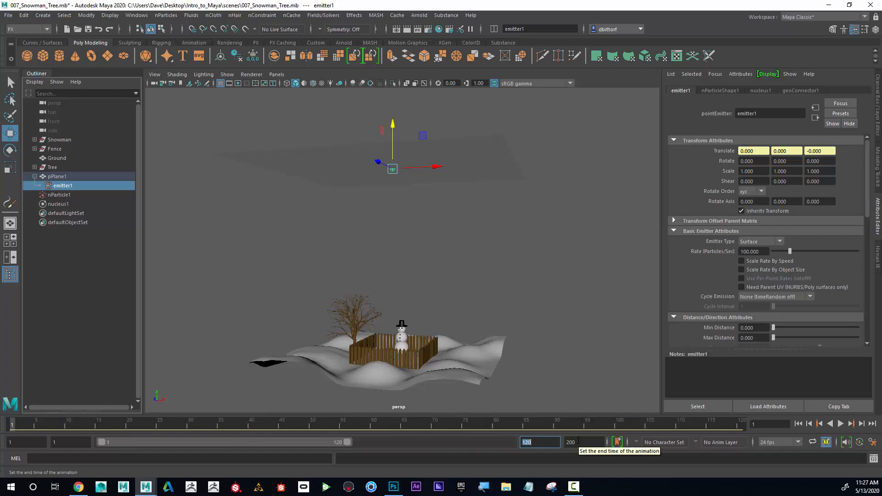
mouse_move(302, 425)
type("200")
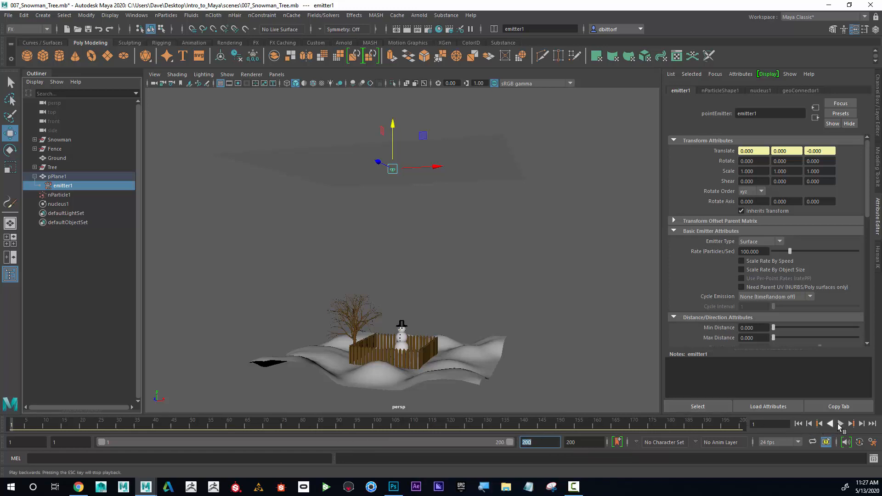
left_click(840, 424)
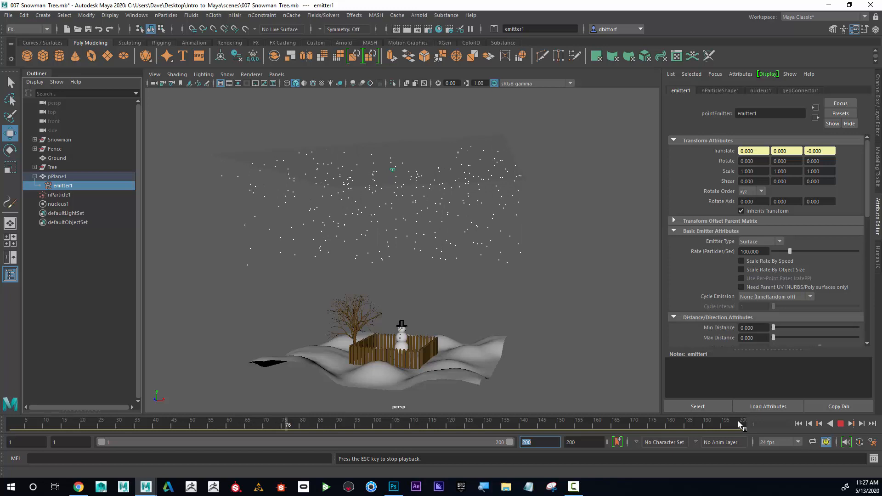
left_click(435, 425)
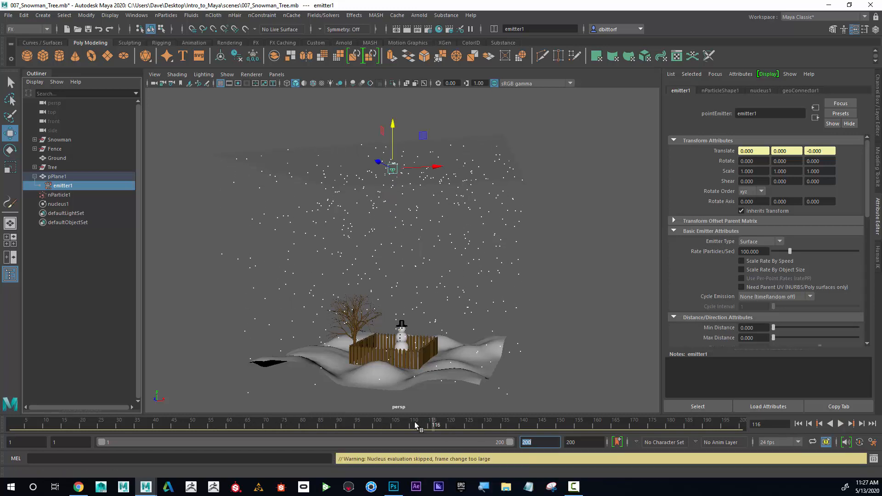
- Set playback speed to Play Every Frame, Max Real-time from the Time Slider menu and replay
right_click(415, 425)
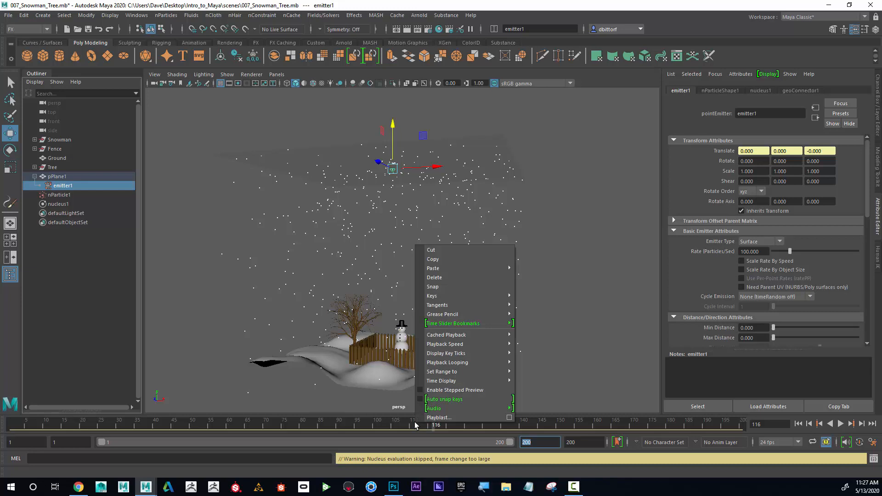
mouse_move(445, 343)
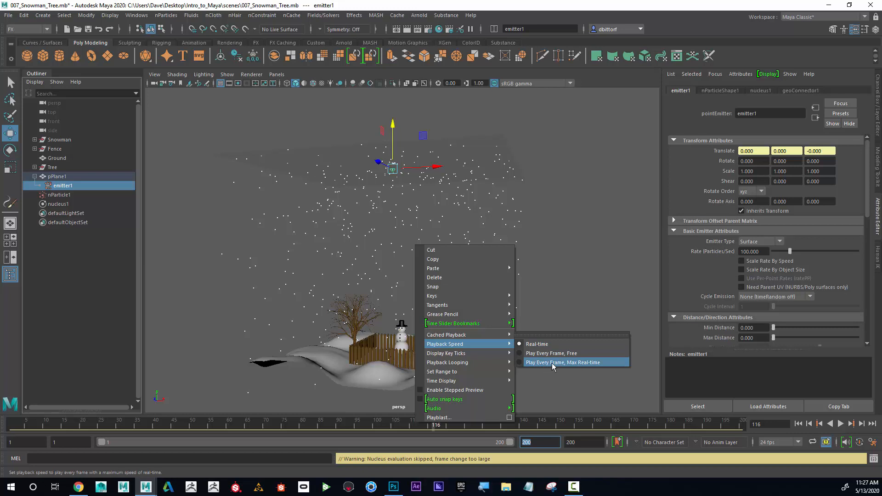
left_click(563, 362)
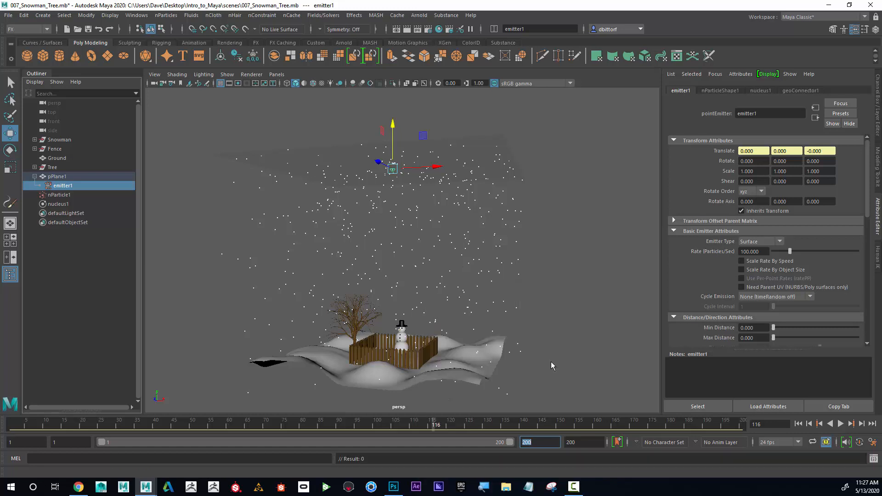
left_click(847, 423)
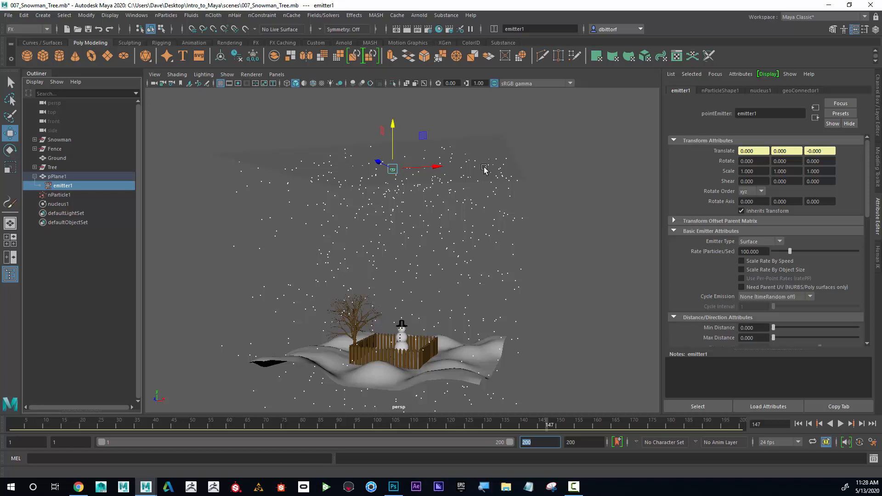
mouse_move(486, 385)
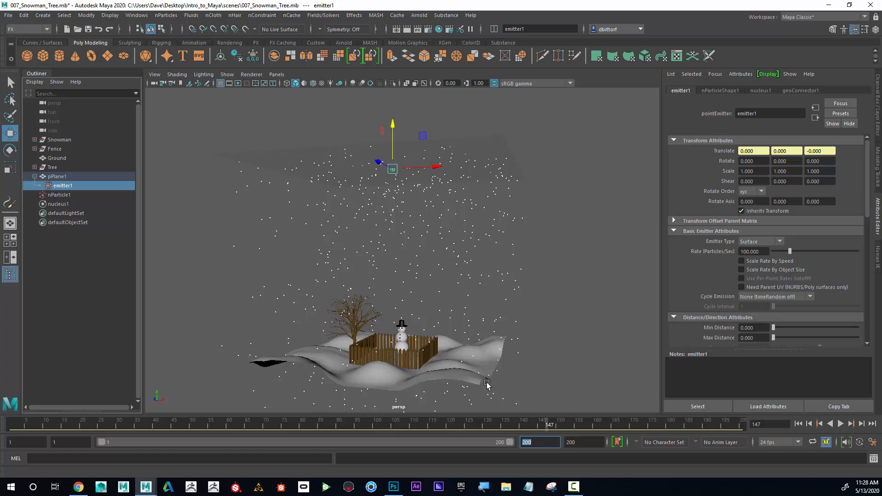
mouse_move(347, 262)
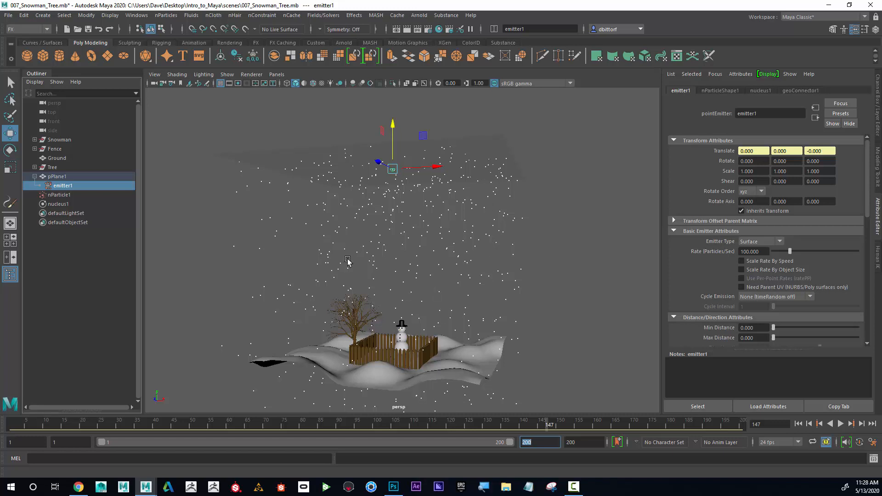
- Save nParticle1's mid-fall snowfall as its initial state via Fields/Solvers > Initial State, then return to frame 1
left_click(58, 195)
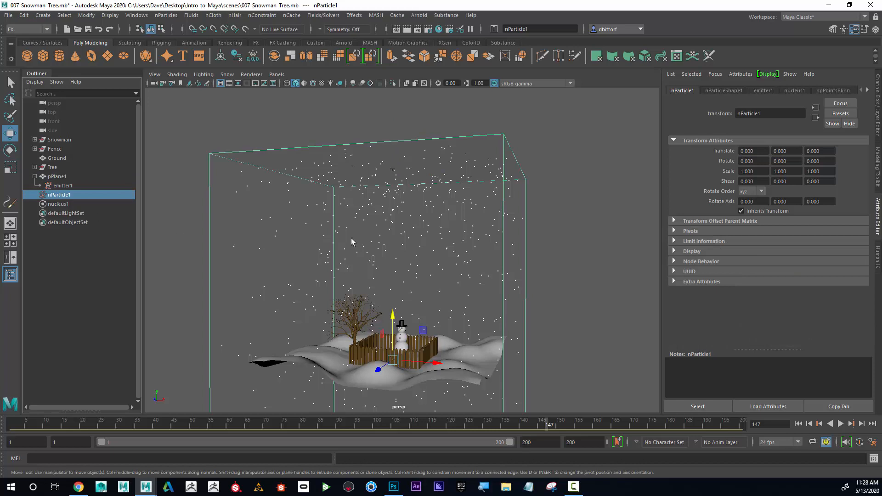
mouse_move(314, 132)
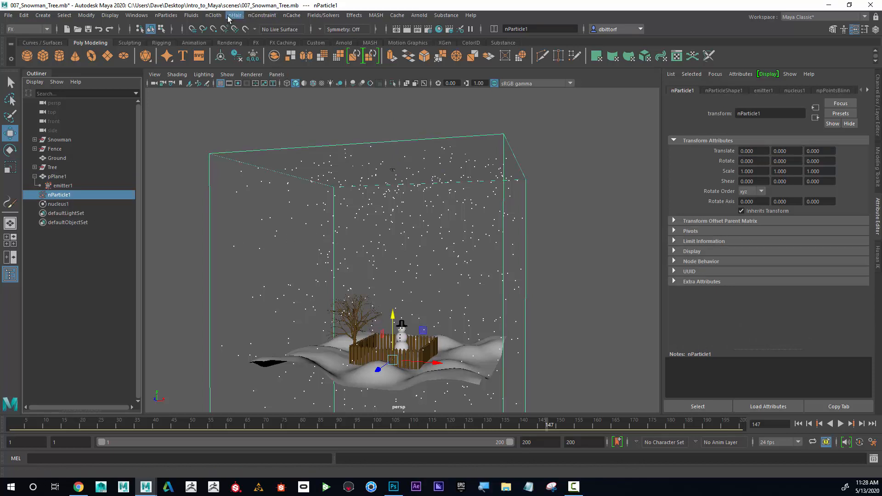
left_click(322, 15)
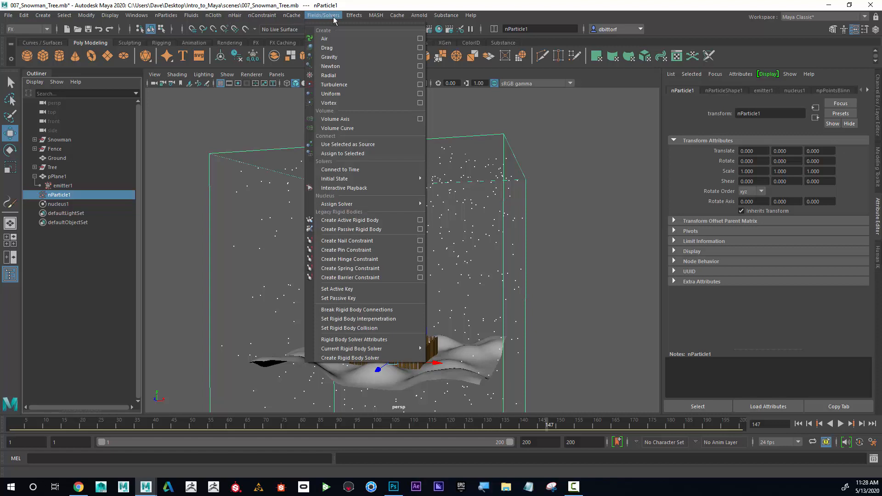
mouse_move(335, 178)
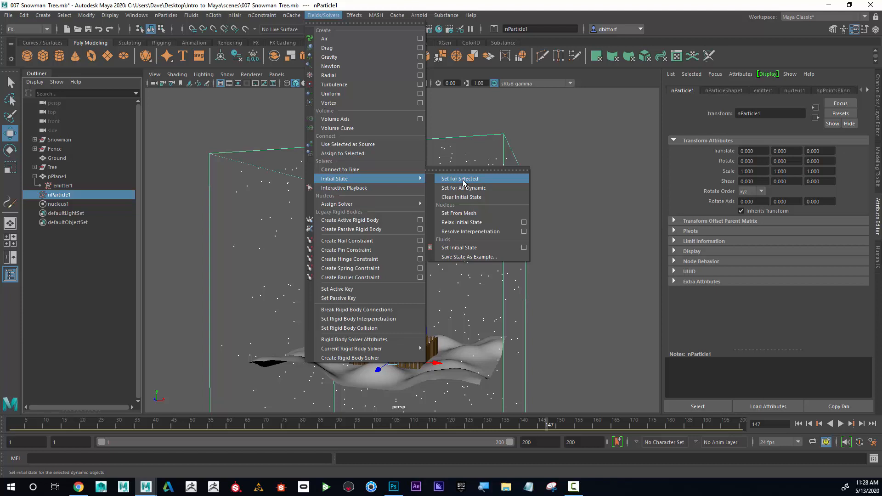
left_click(460, 178)
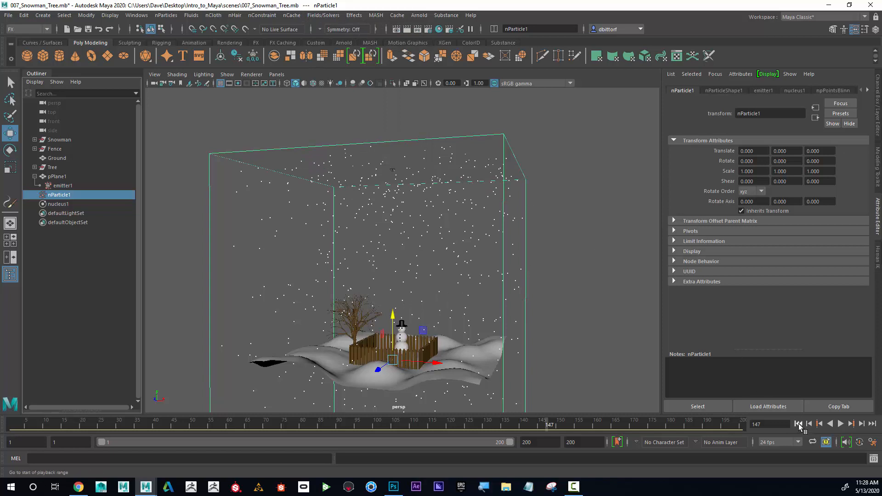
left_click(798, 423)
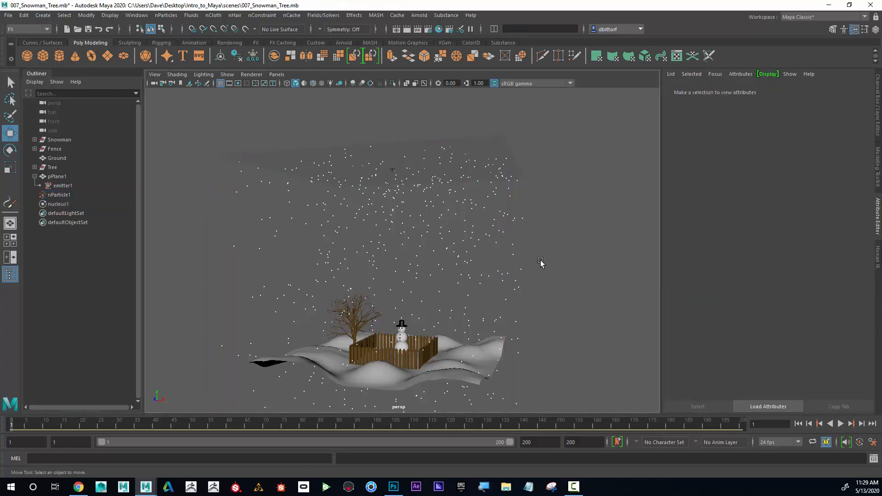
- Orbit and dolly closer to the snowman while playing the snowfall from frame 1
left_click_drag(540, 263, 461, 313)
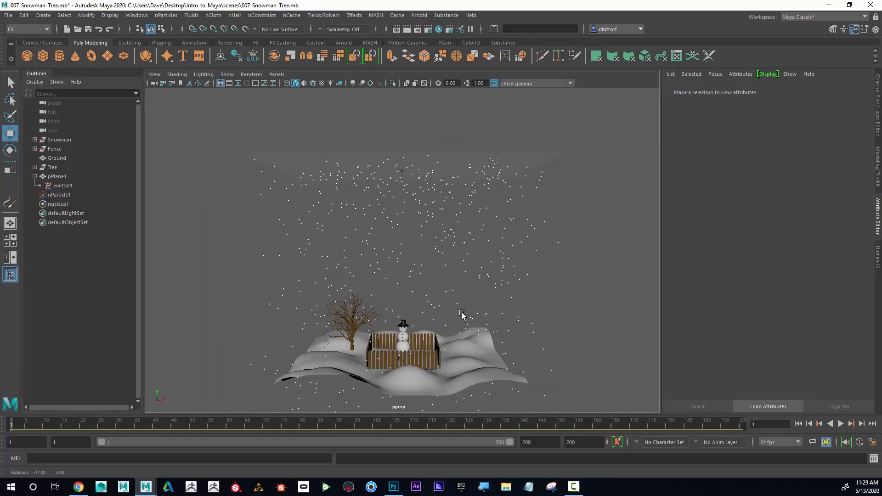
left_click(839, 423)
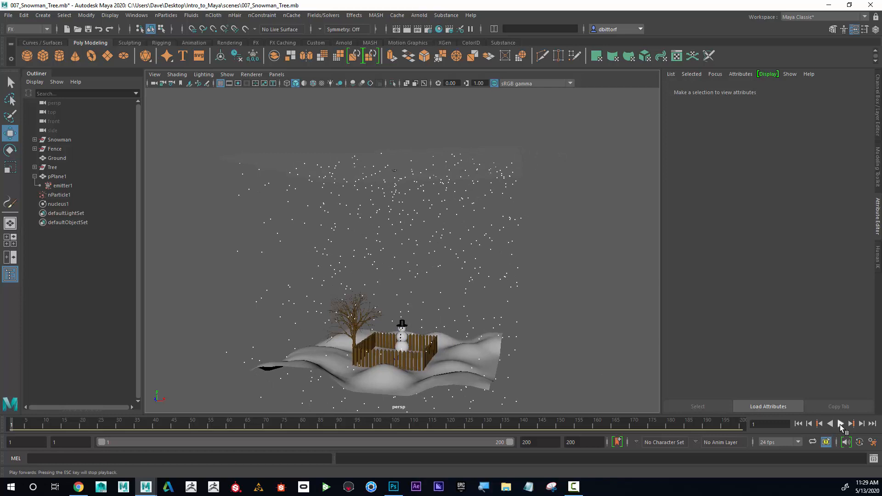
left_click(837, 423)
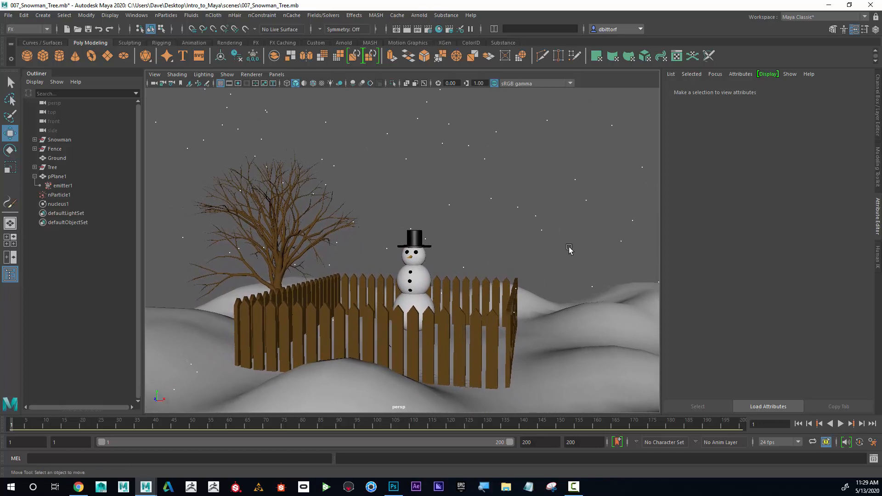
left_click(840, 423)
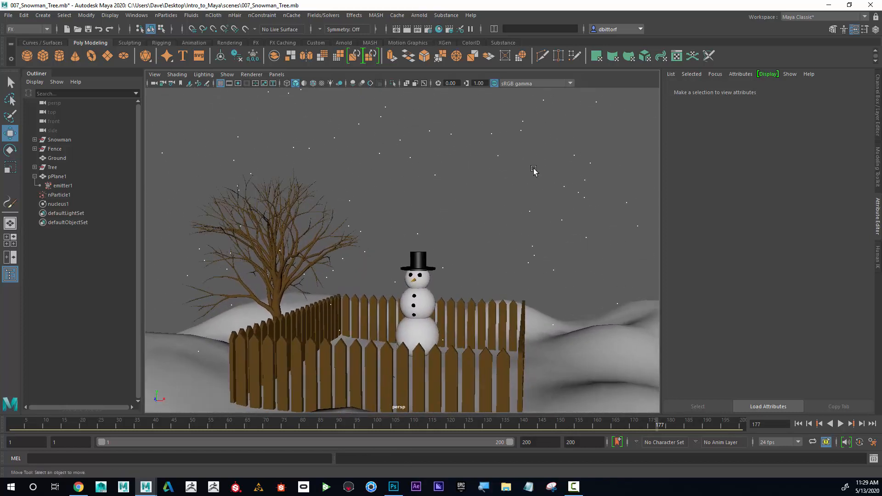
left_click_drag(532, 170, 480, 209)
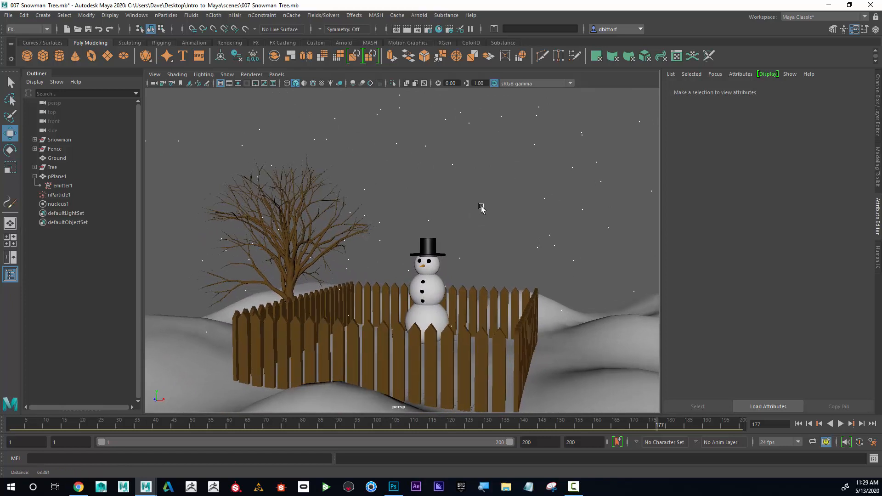